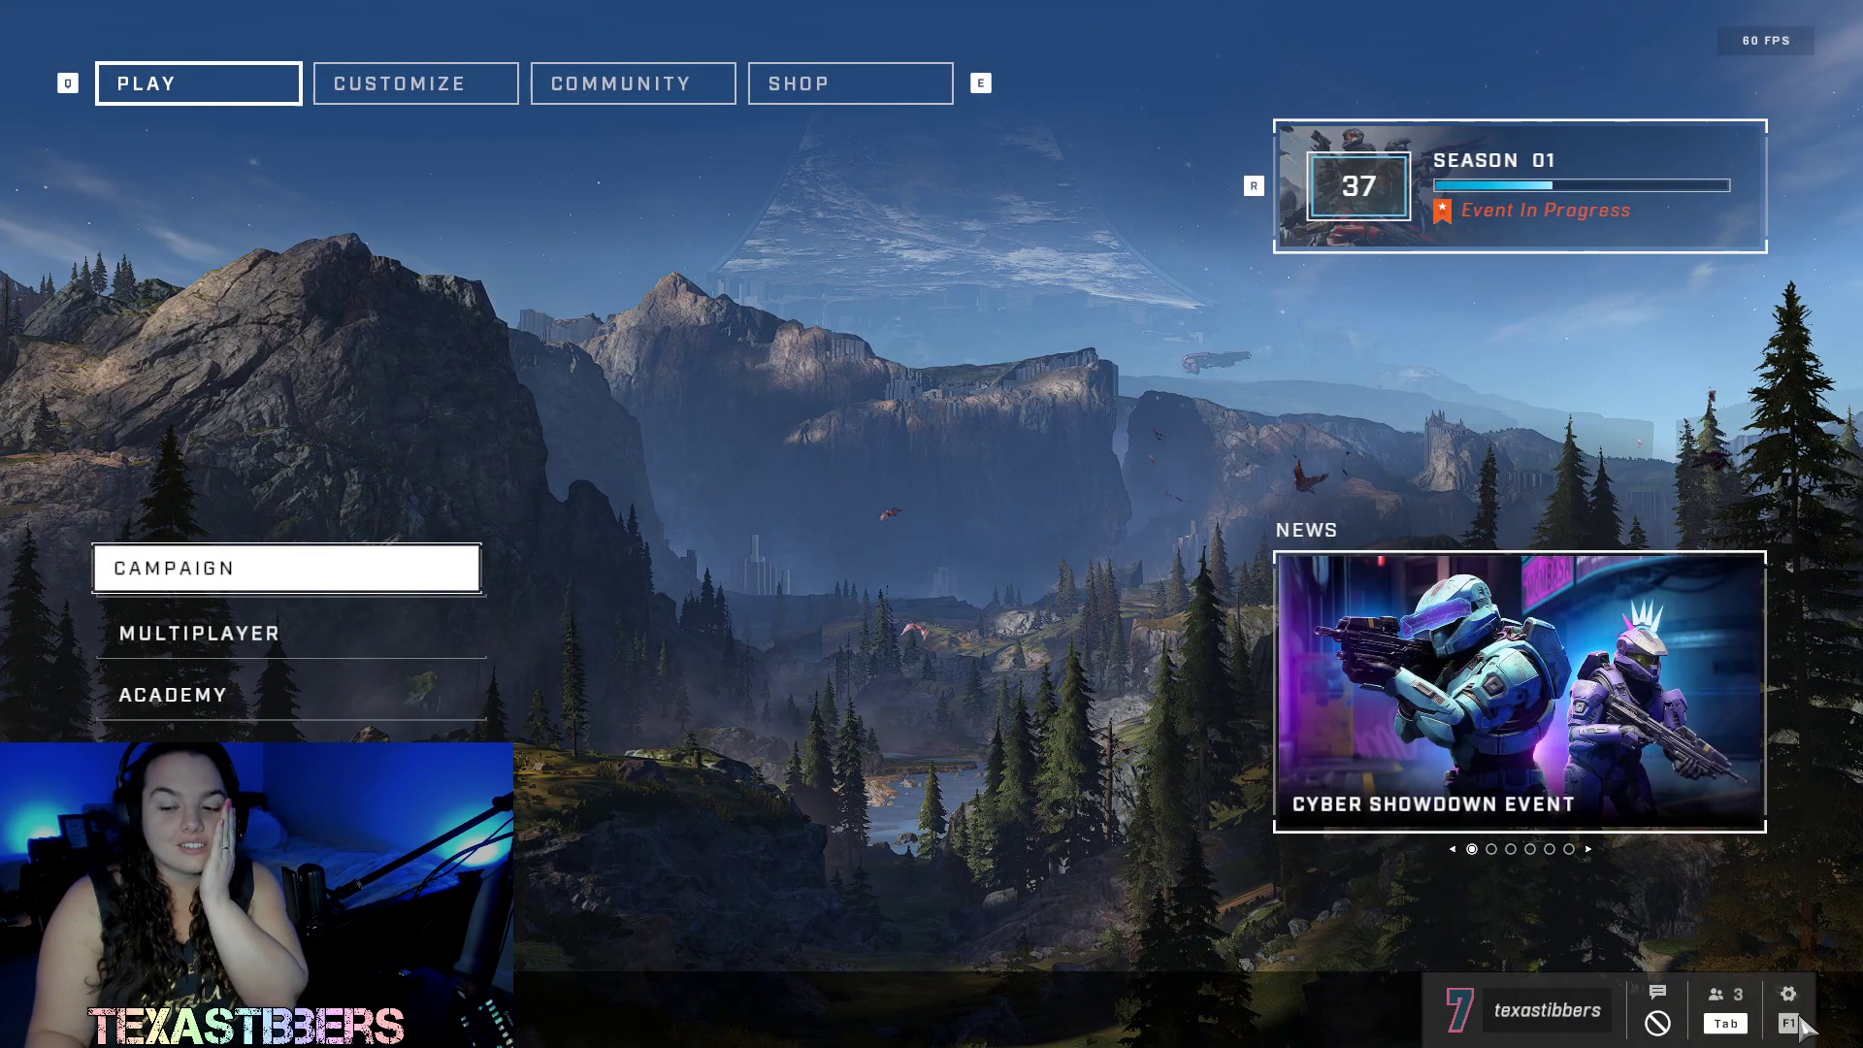
- Bring up the Control Panel menu via the gear (F1) icon and leave it open
left_click(1788, 994)
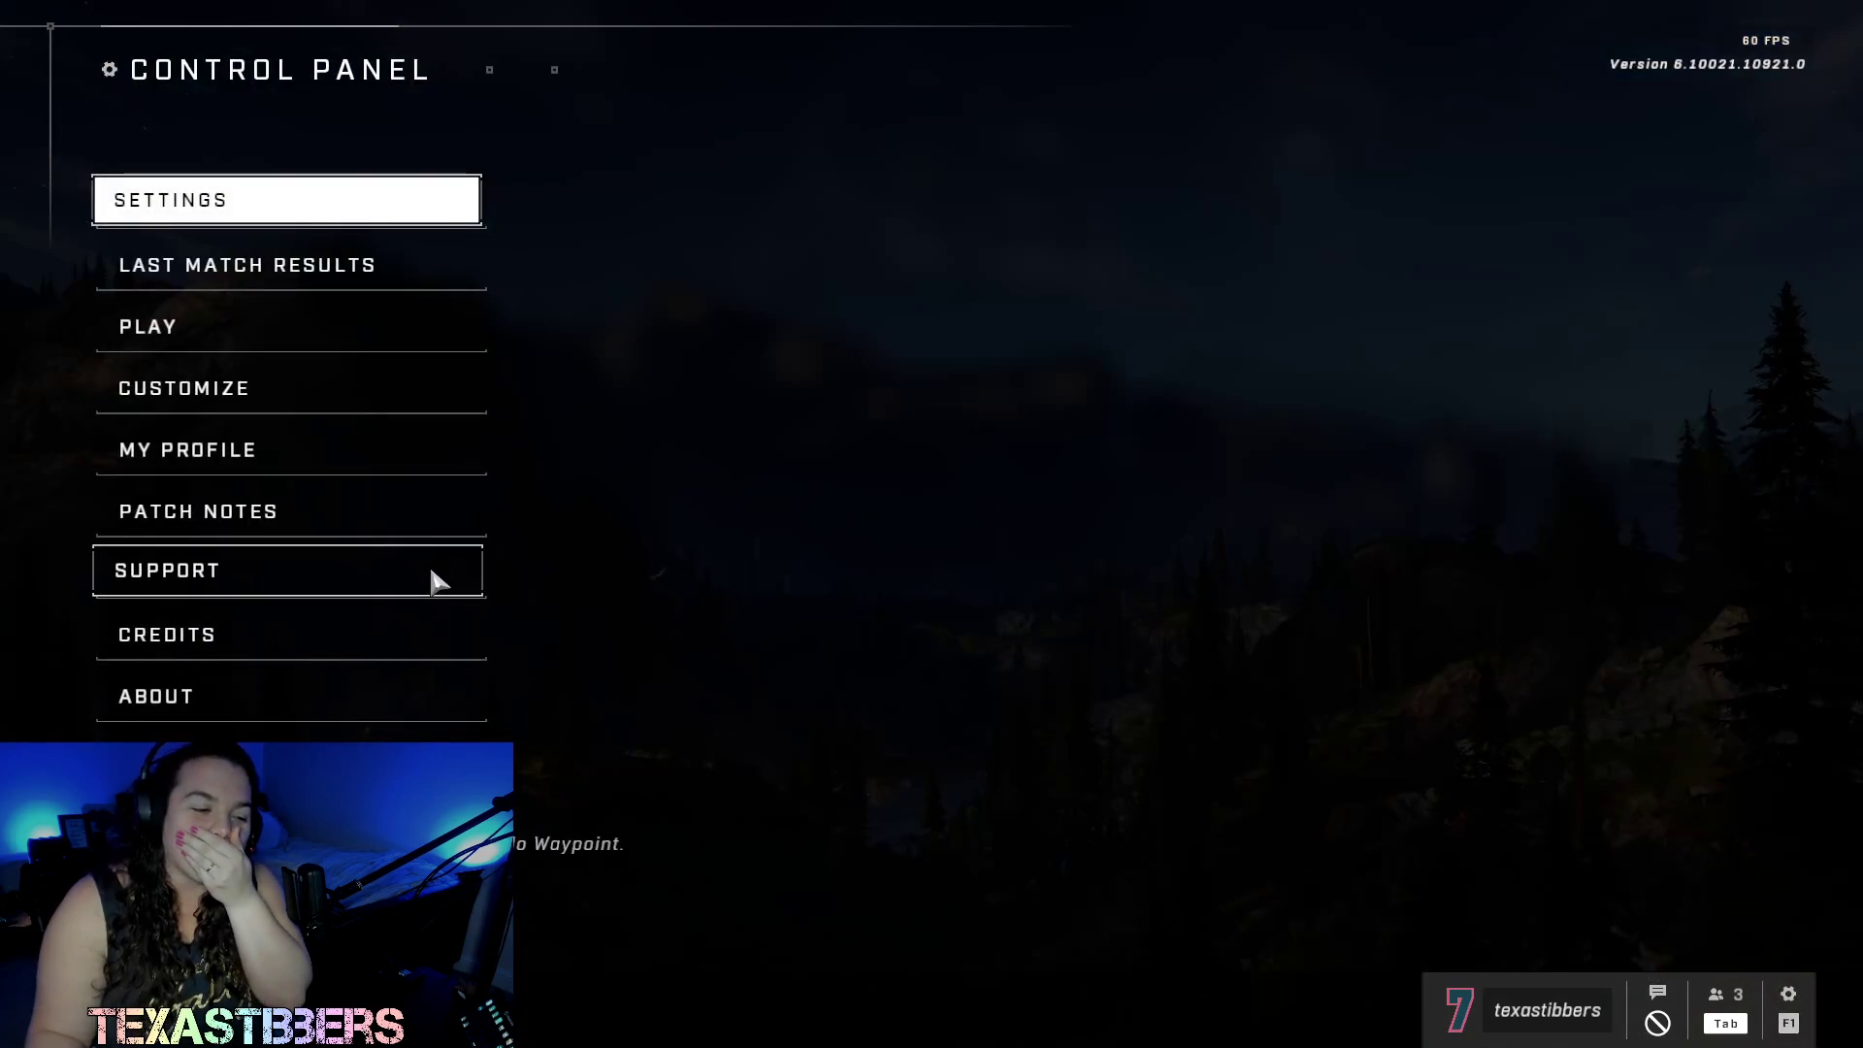
mouse_move(654, 619)
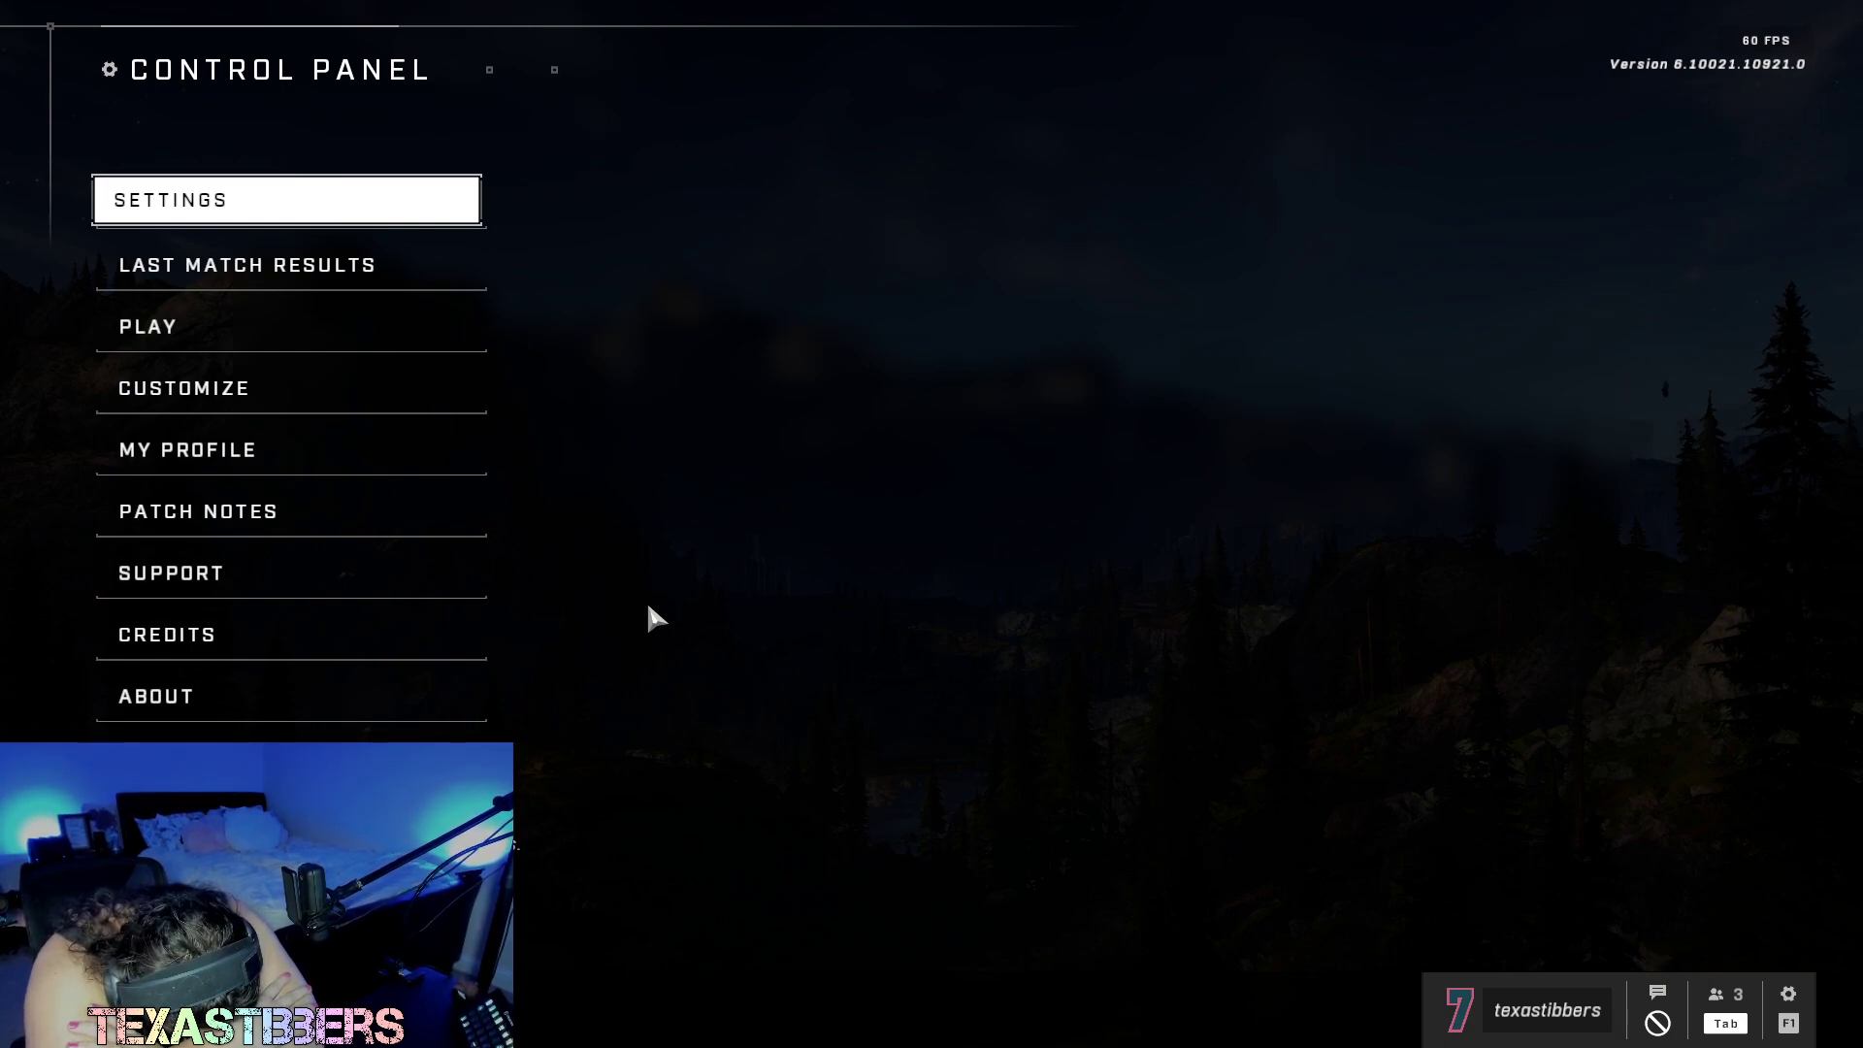
mouse_move(911, 467)
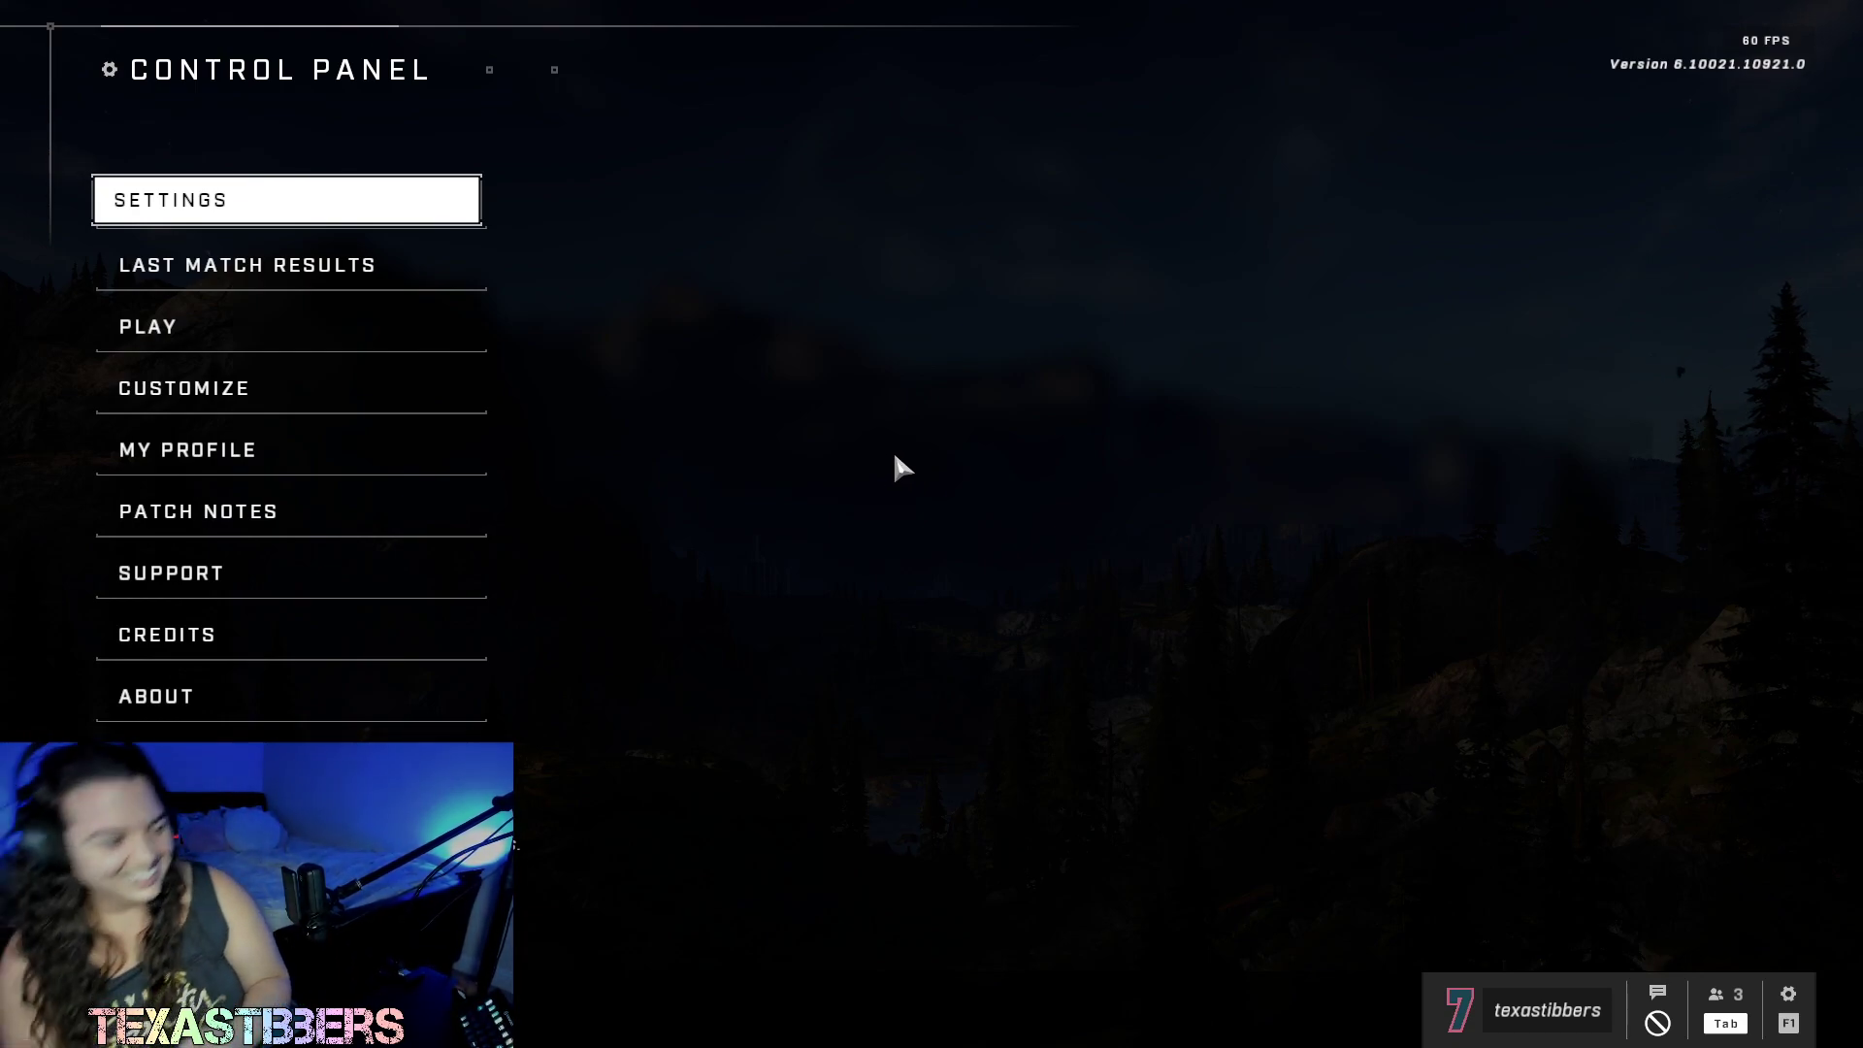
mouse_move(928, 594)
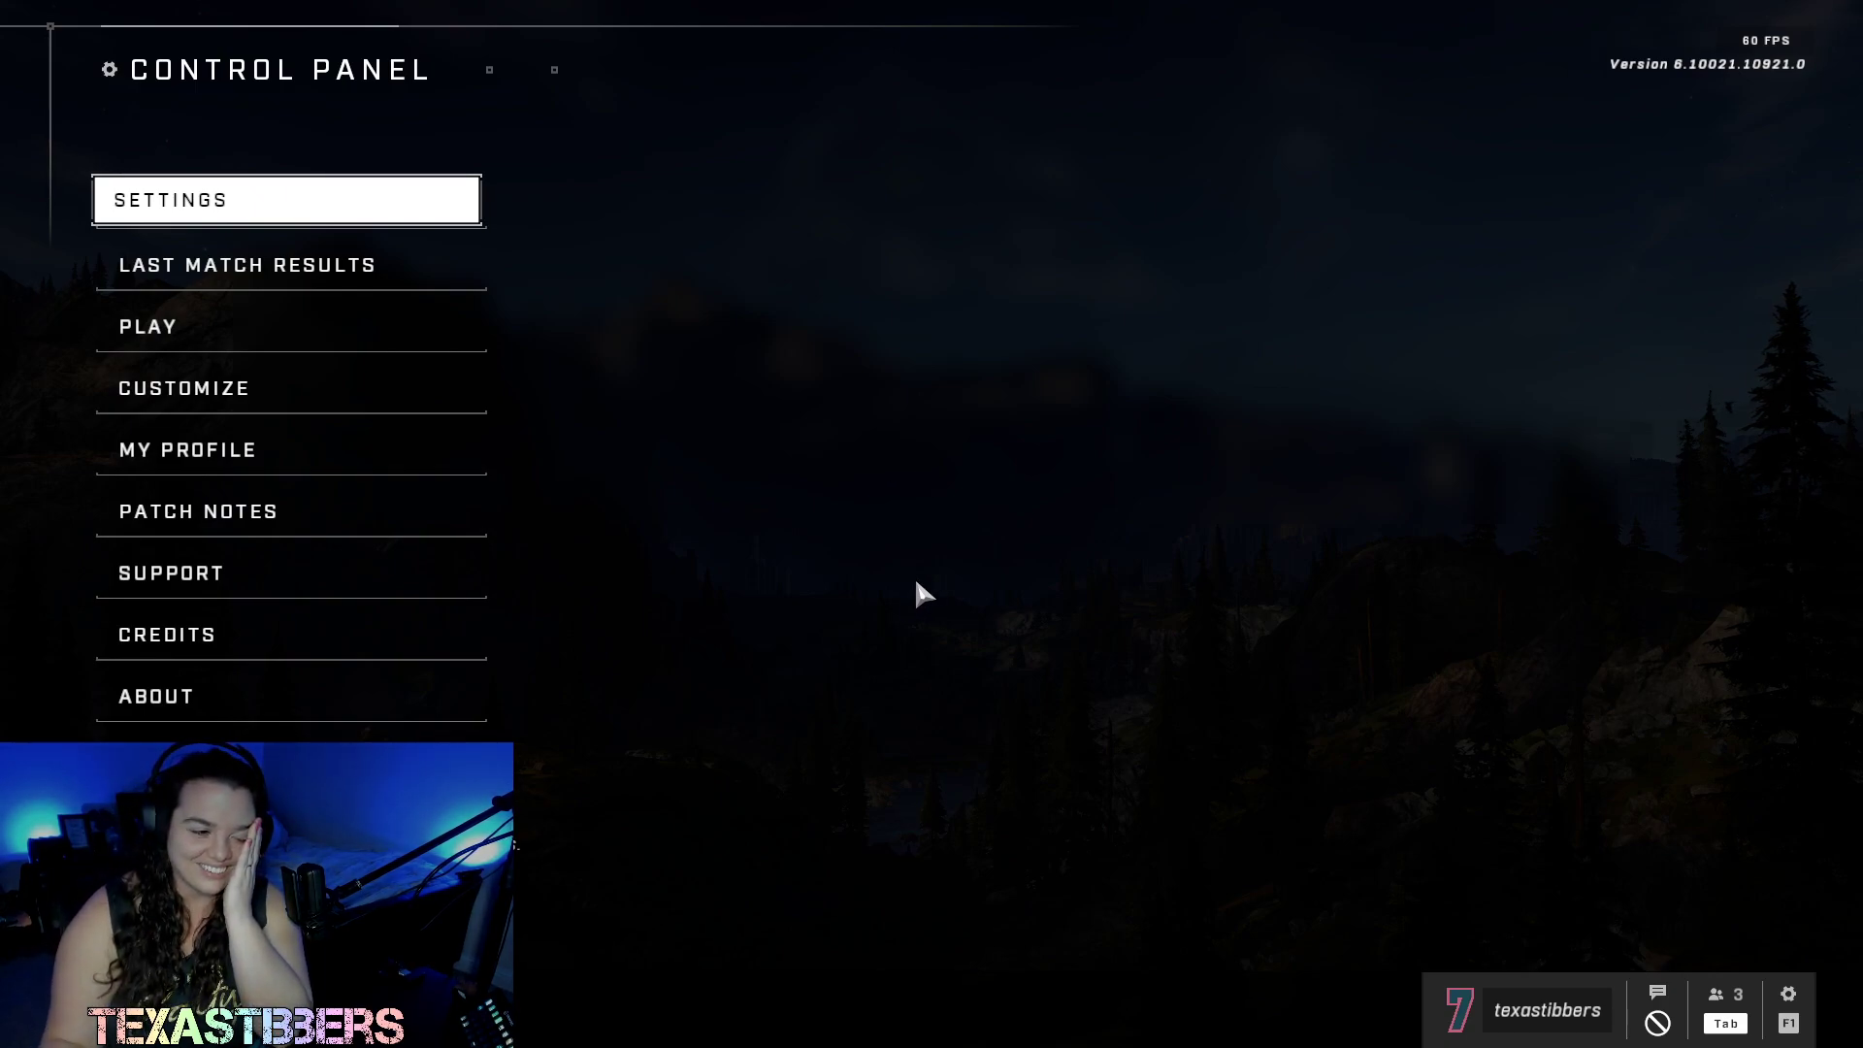